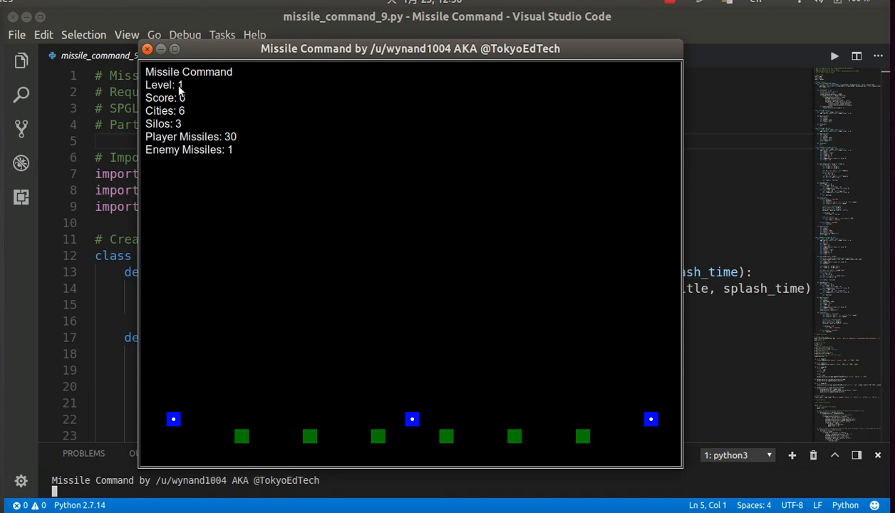
{"action": "mouse_move", "coordinate": [371, 152]}
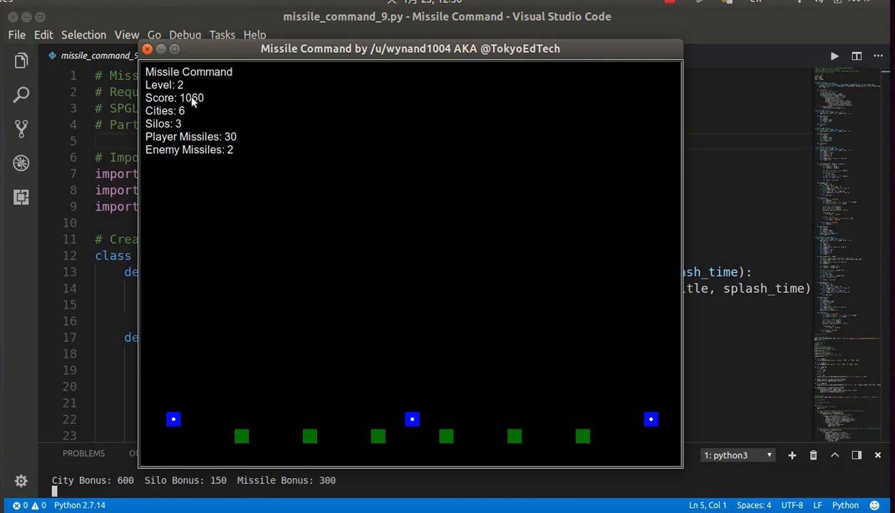
{"action": "mouse_move", "coordinate": [598, 442]}
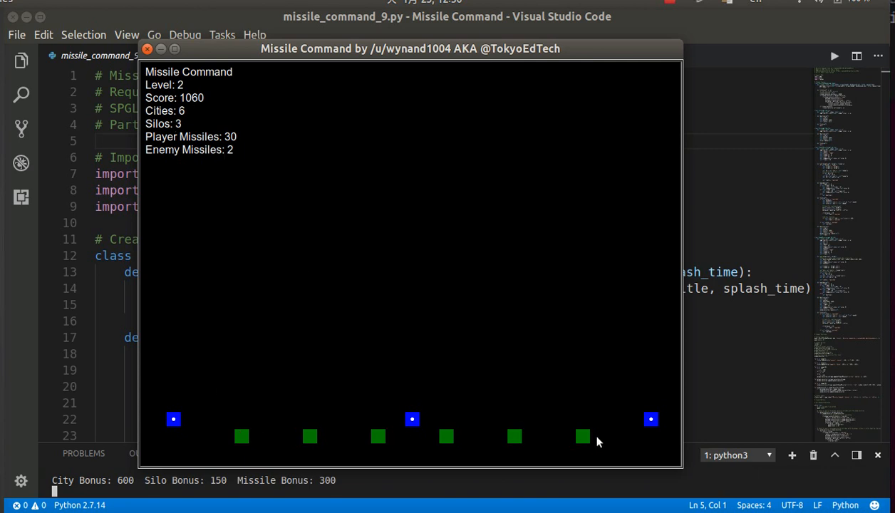
{"action": "mouse_move", "coordinate": [306, 277]}
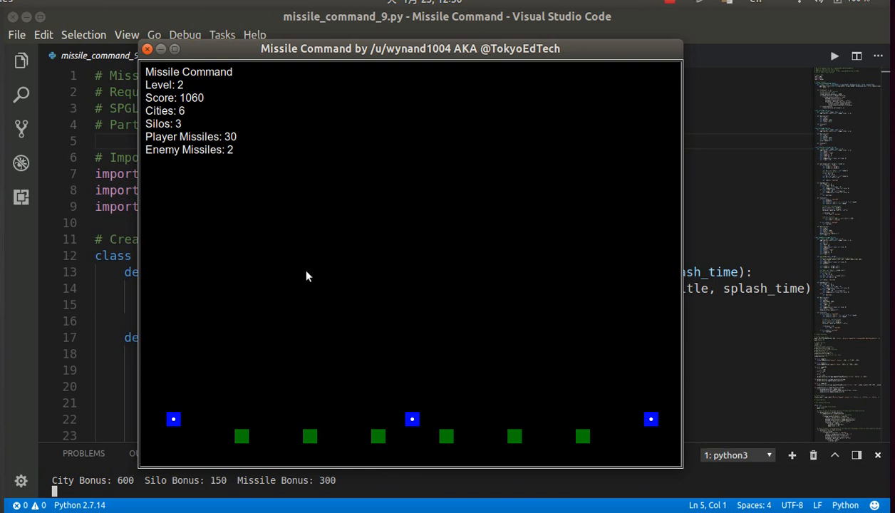
{"action": "mouse_move", "coordinate": [237, 205]}
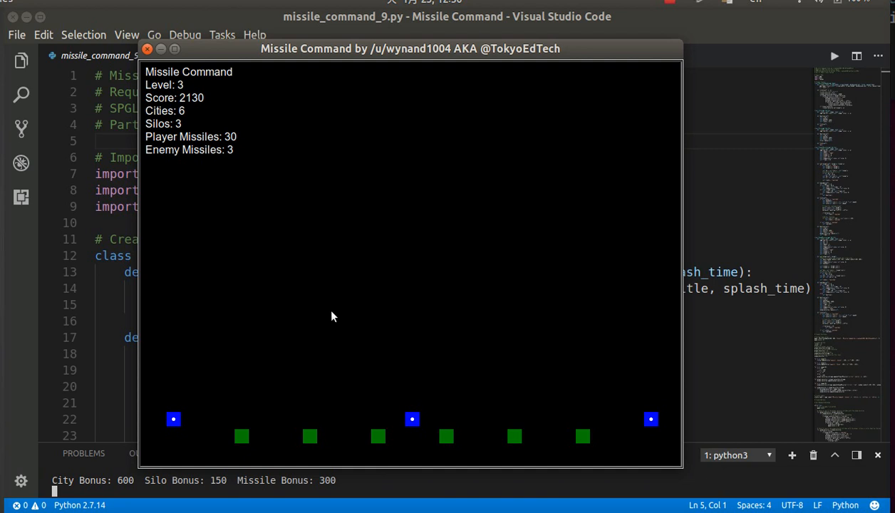
{"action": "mouse_move", "coordinate": [328, 256]}
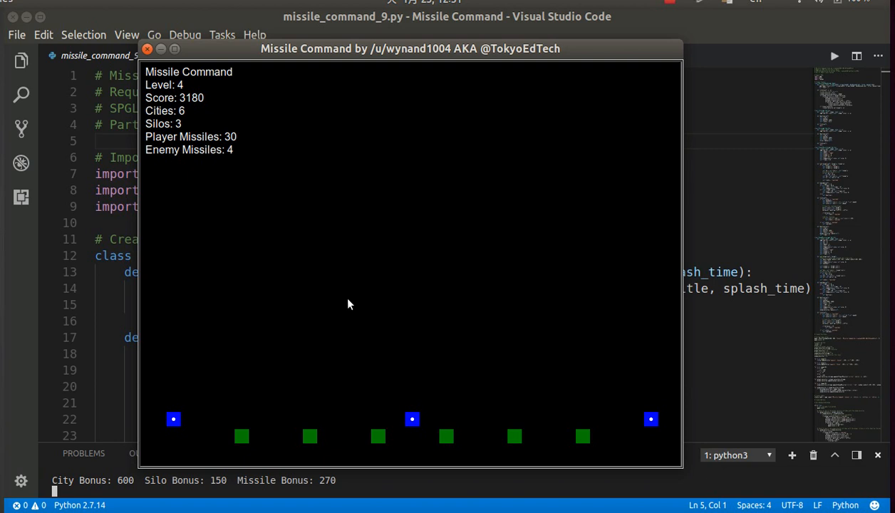
{"action": "mouse_move", "coordinate": [241, 136]}
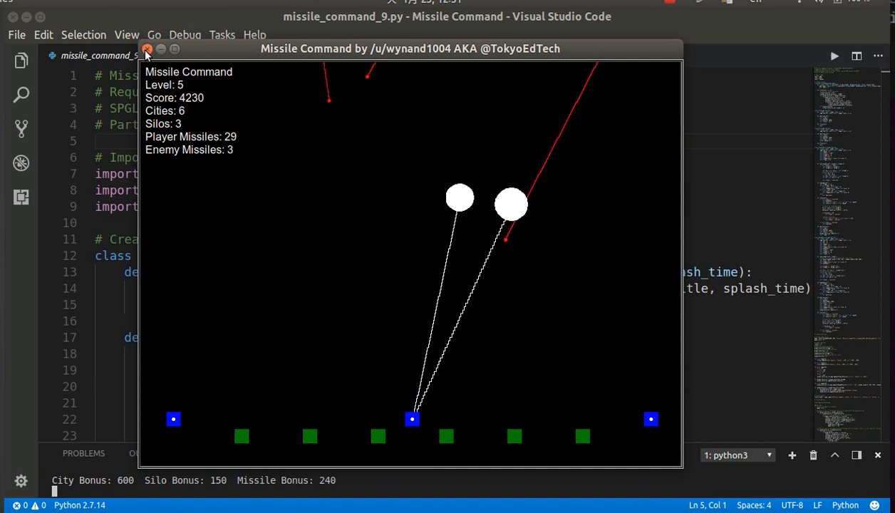
- Close the game window and scroll from self.level = 1 down to the sprite setup lists
{"action": "left_click", "coordinate": [147, 48]}
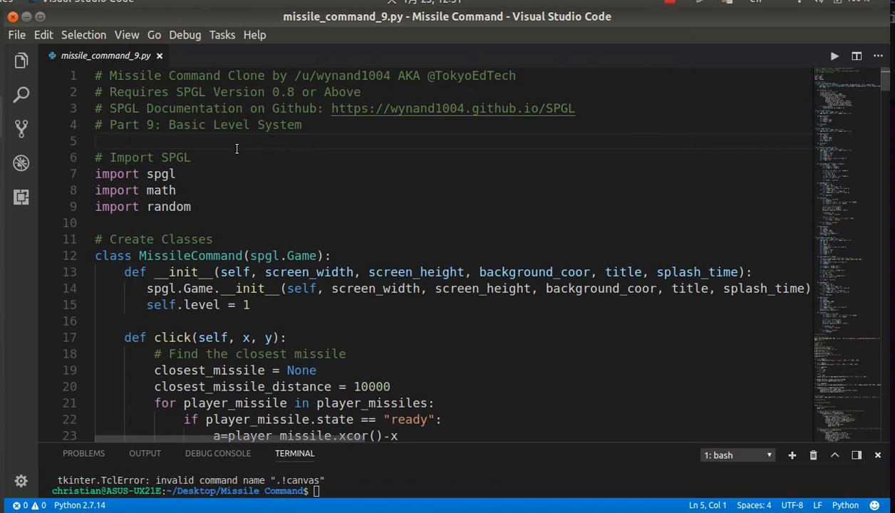
{"action": "scroll", "scroll_direction": "down", "scroll_amount": 3}
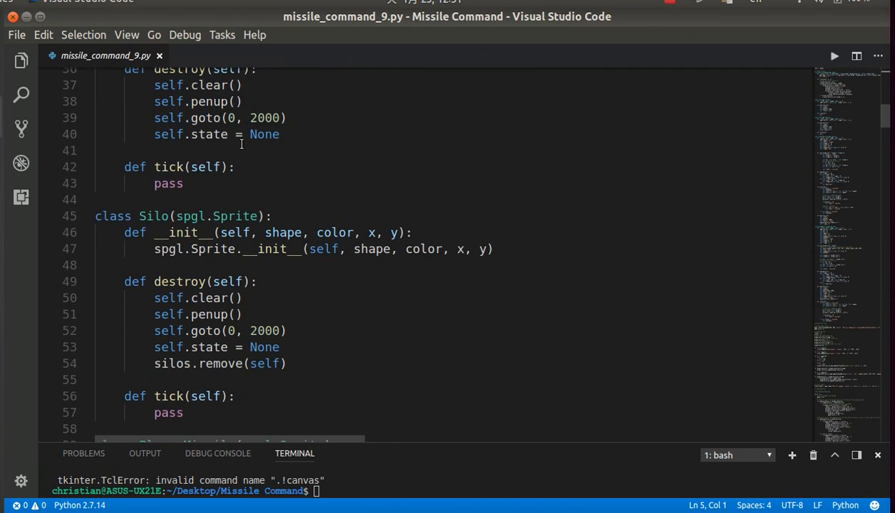
{"action": "scroll", "scroll_direction": "down", "scroll_amount": 3}
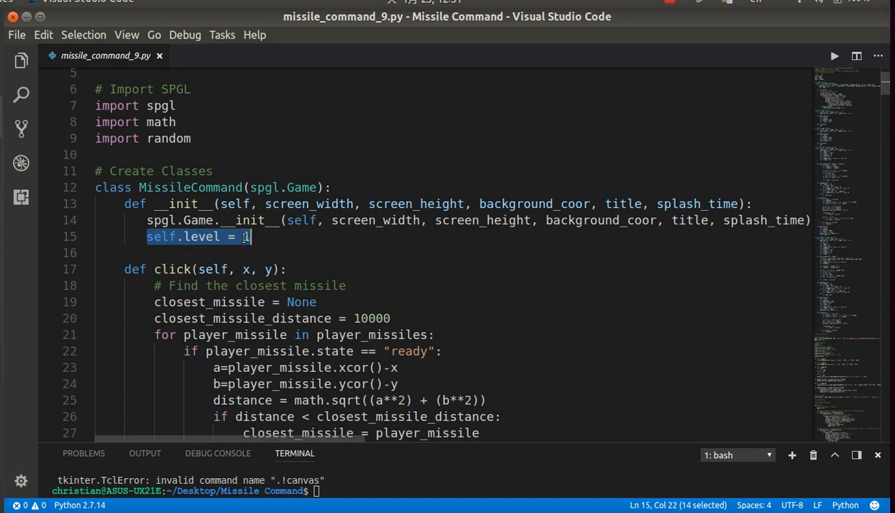
{"action": "scroll", "scroll_direction": "down", "scroll_amount": 3}
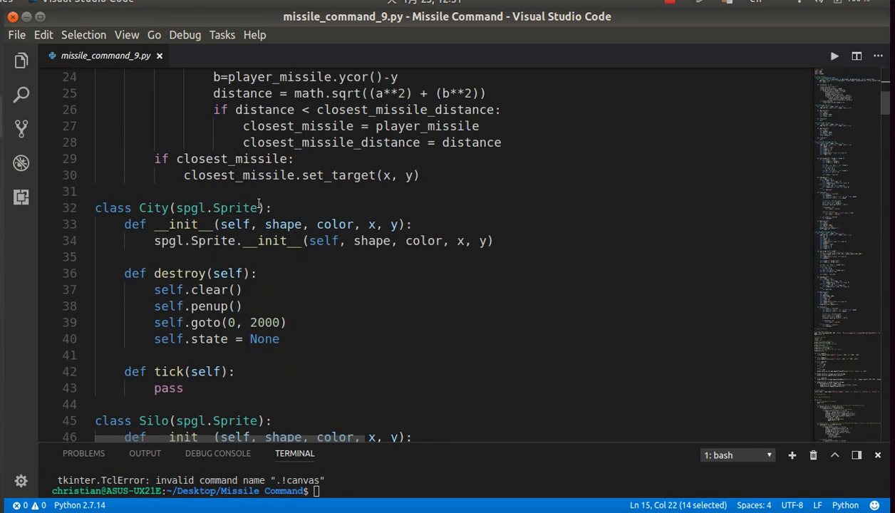
{"action": "scroll", "scroll_direction": "down", "scroll_amount": 3}
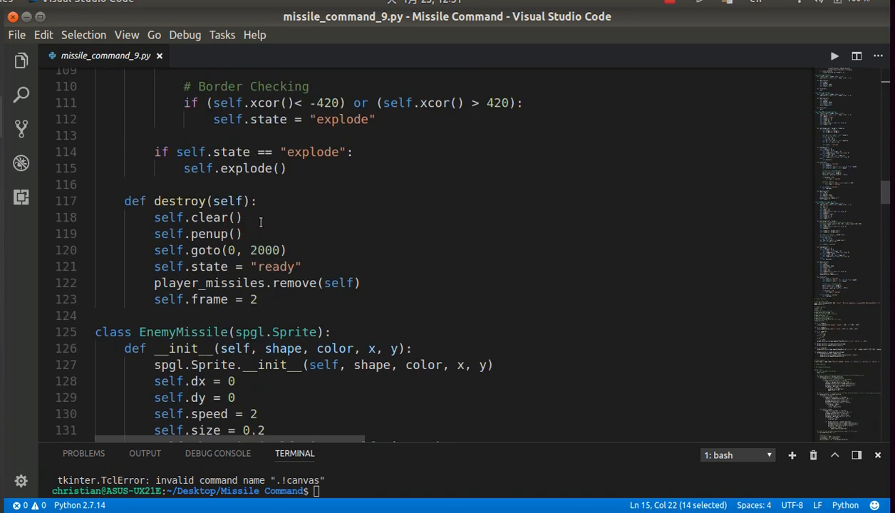
{"action": "scroll", "scroll_direction": "down", "scroll_amount": 3}
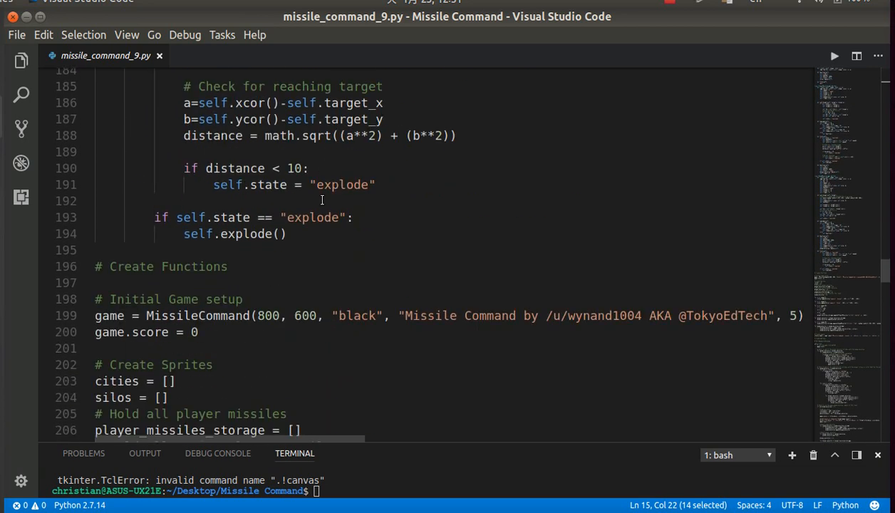
{"action": "scroll", "scroll_direction": "down", "scroll_amount": 3}
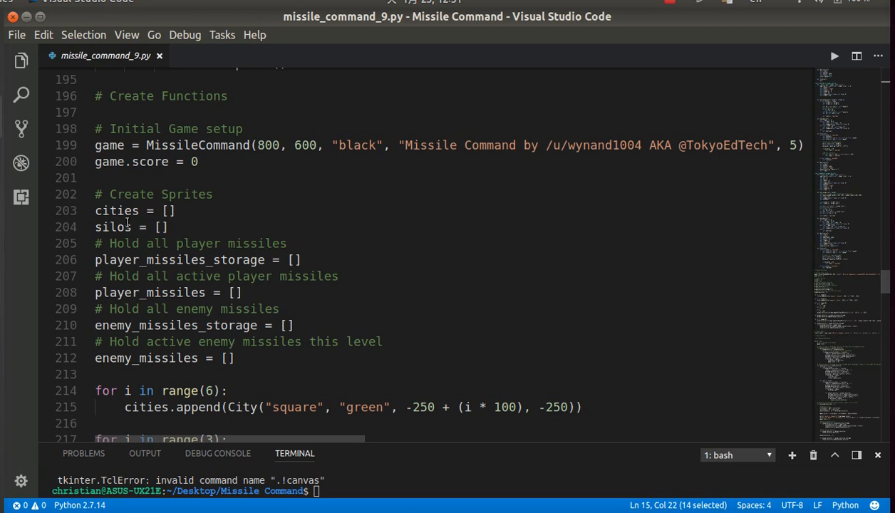
{"action": "mouse_move", "coordinate": [194, 206]}
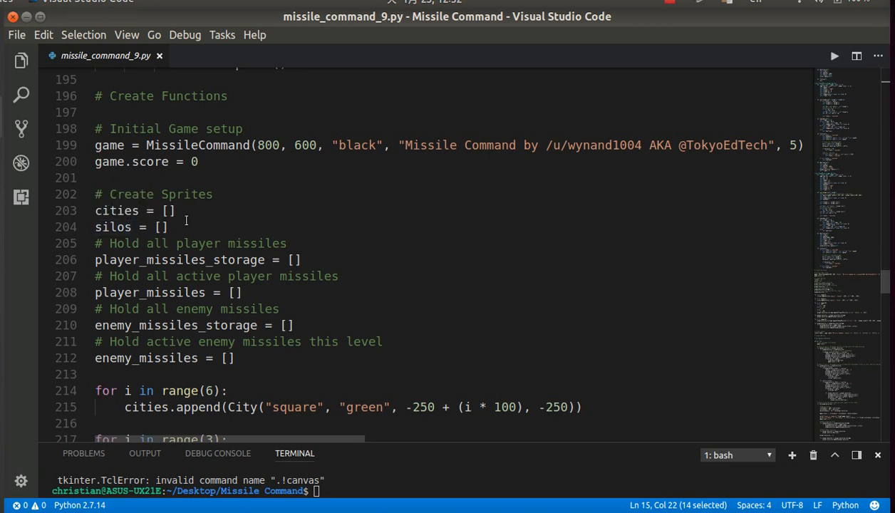
{"action": "mouse_move", "coordinate": [210, 308]}
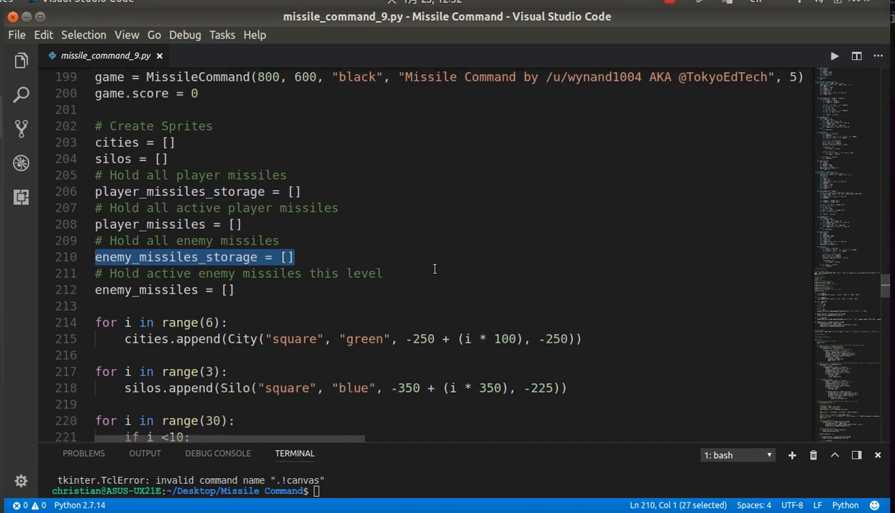
{"action": "scroll", "scroll_direction": "down", "scroll_amount": 3}
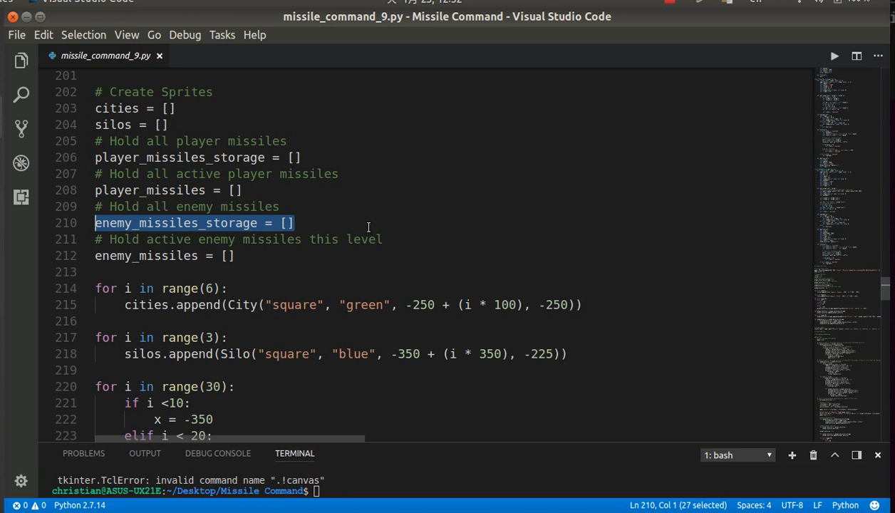
{"action": "scroll", "scroll_direction": "down", "scroll_amount": 3}
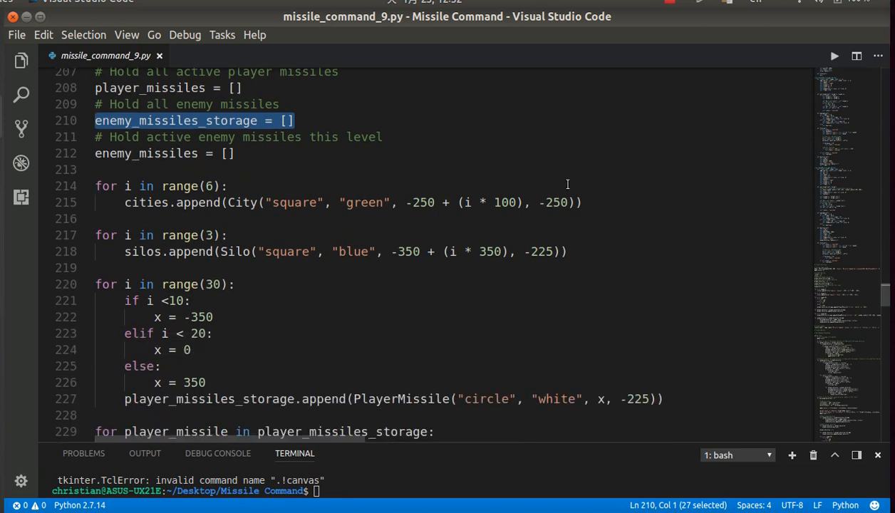
{"action": "scroll", "scroll_direction": "down", "scroll_amount": 3}
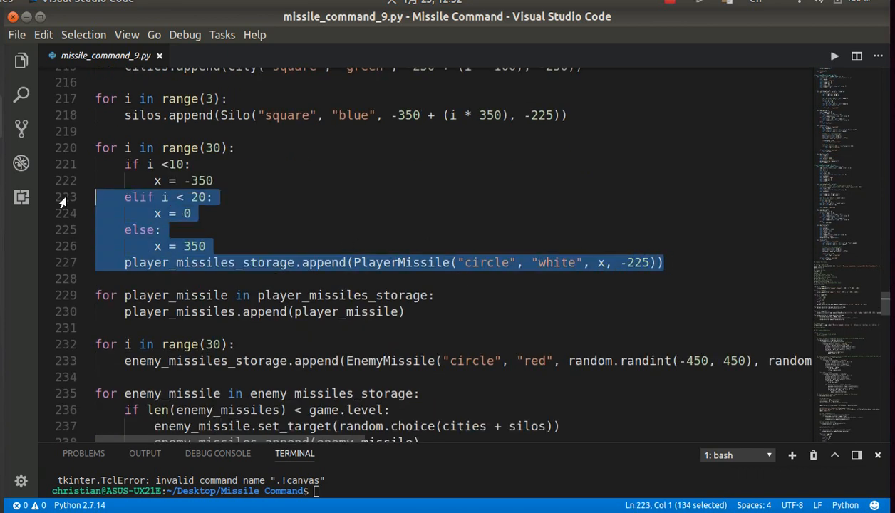
{"action": "left_click", "coordinate": [182, 295]}
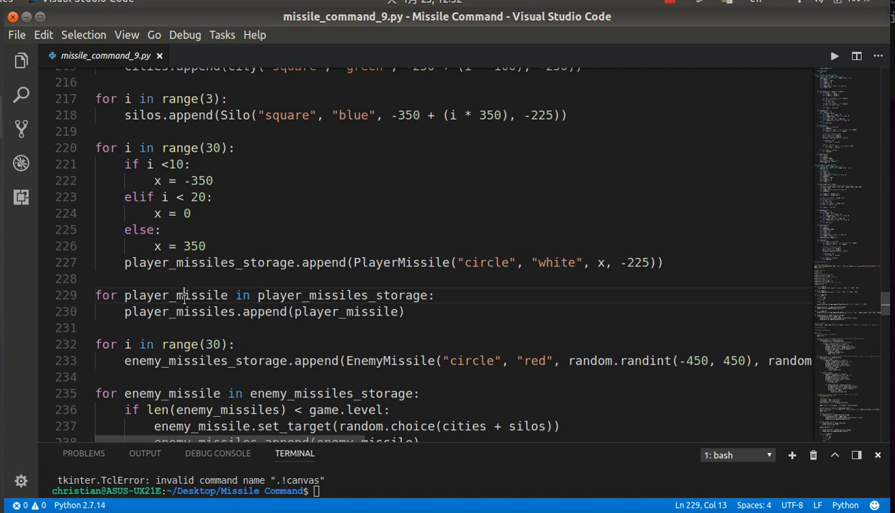
{"action": "double_click", "coordinate": [175, 295]}
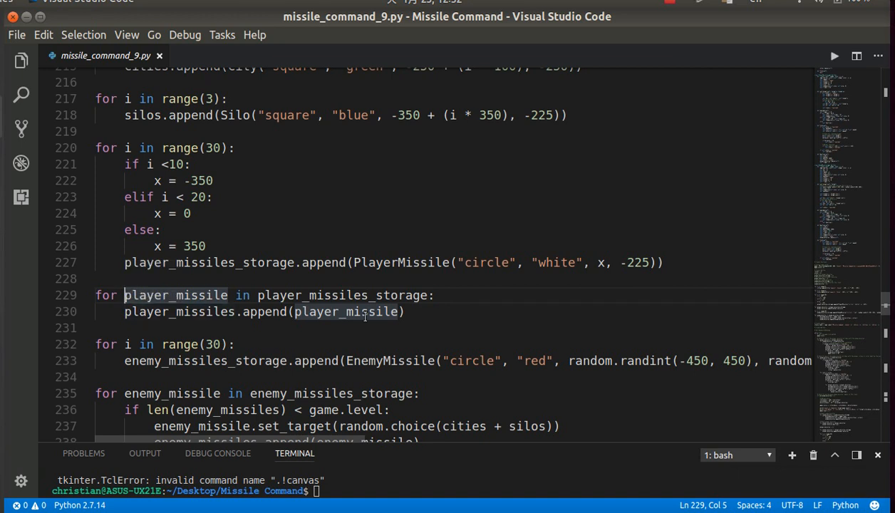
{"action": "mouse_move", "coordinate": [419, 322]}
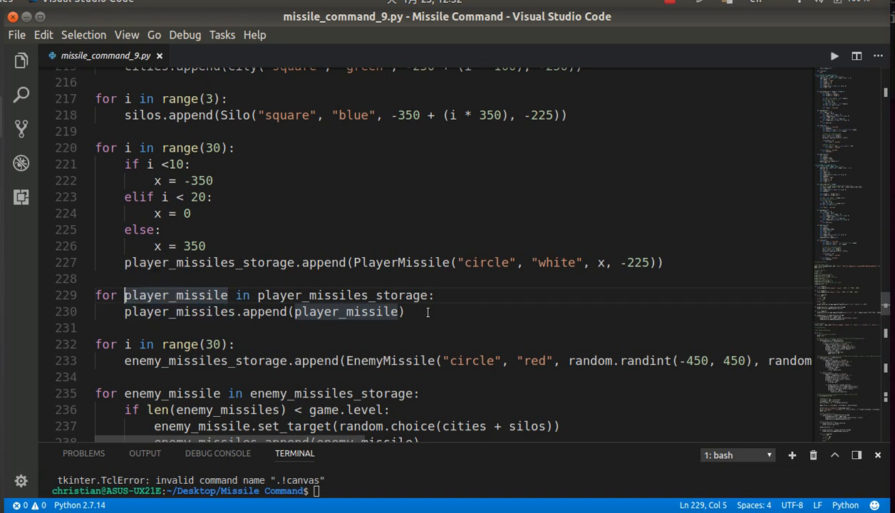
{"action": "scroll", "scroll_direction": "down", "scroll_amount": 3}
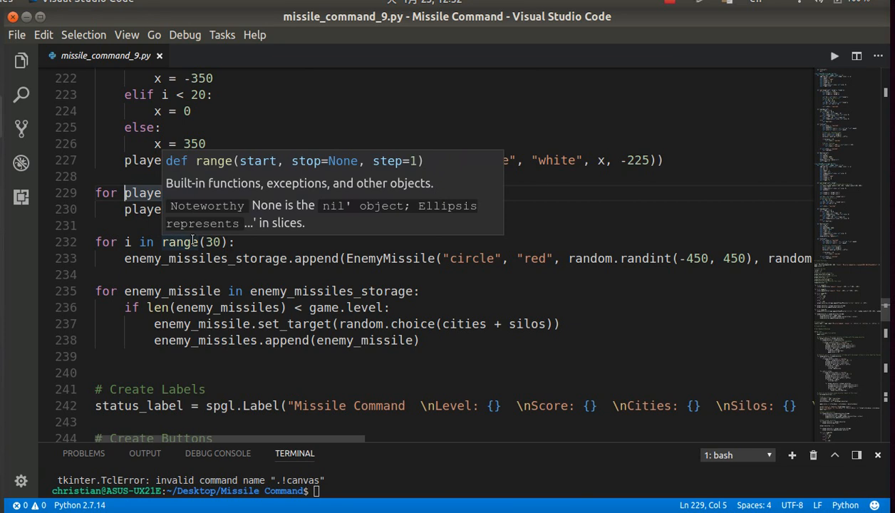
{"action": "mouse_move", "coordinate": [311, 290]}
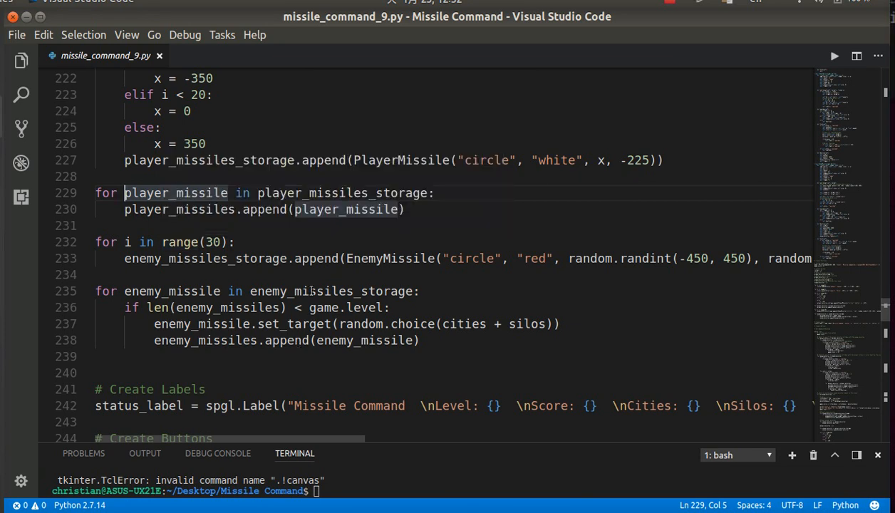
{"action": "left_click", "coordinate": [236, 242]}
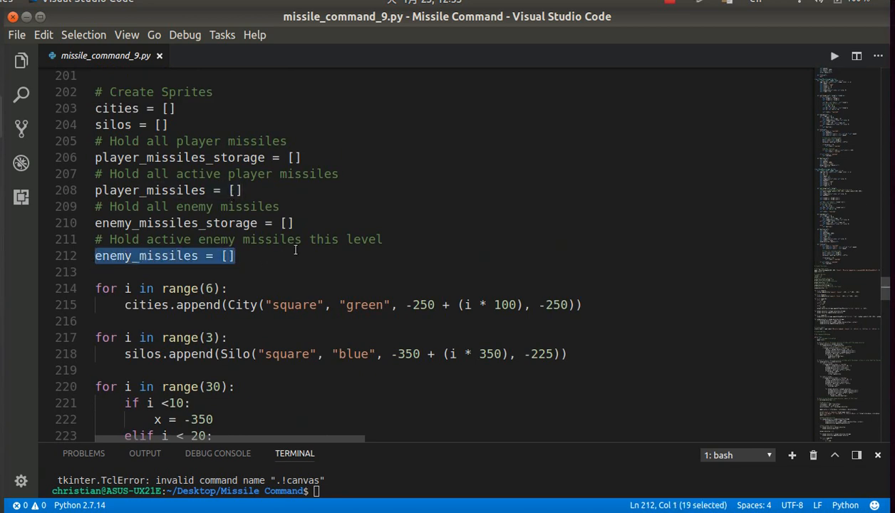
{"action": "scroll", "scroll_direction": "down", "scroll_amount": 3}
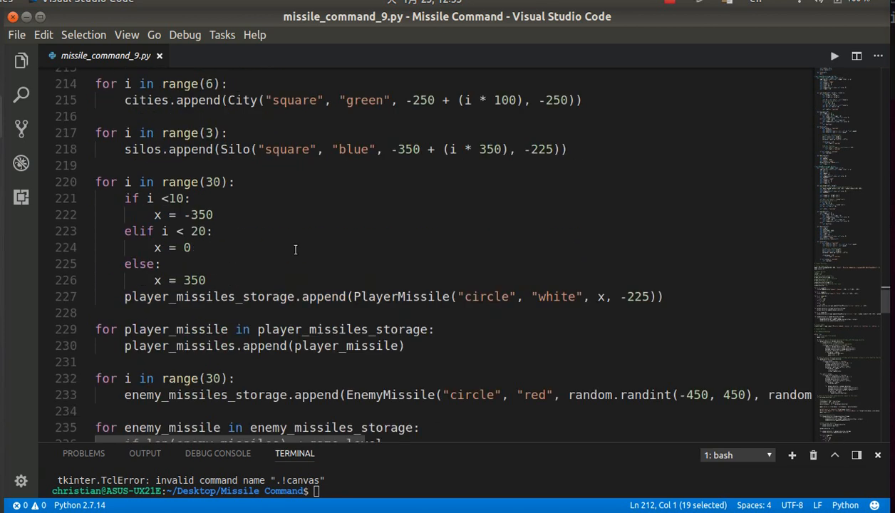
{"action": "scroll", "scroll_direction": "down", "scroll_amount": 3}
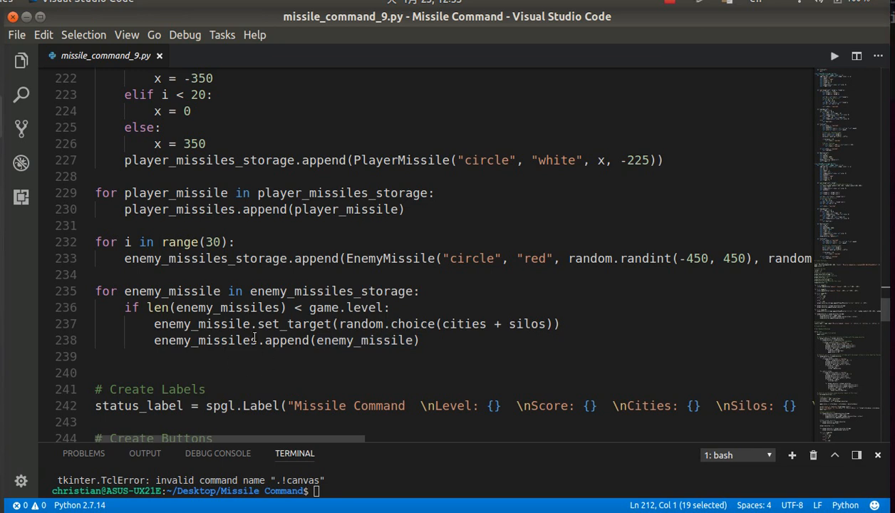
{"action": "mouse_move", "coordinate": [431, 323]}
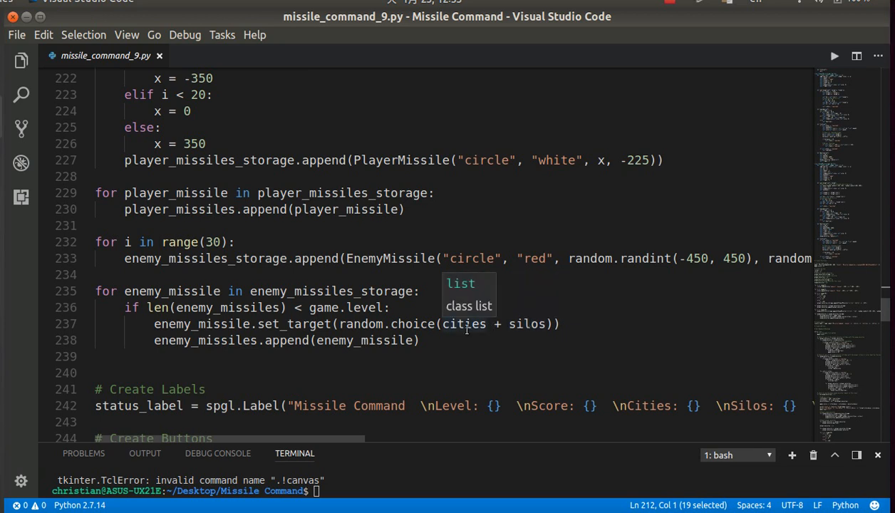
{"action": "left_click", "coordinate": [459, 324]}
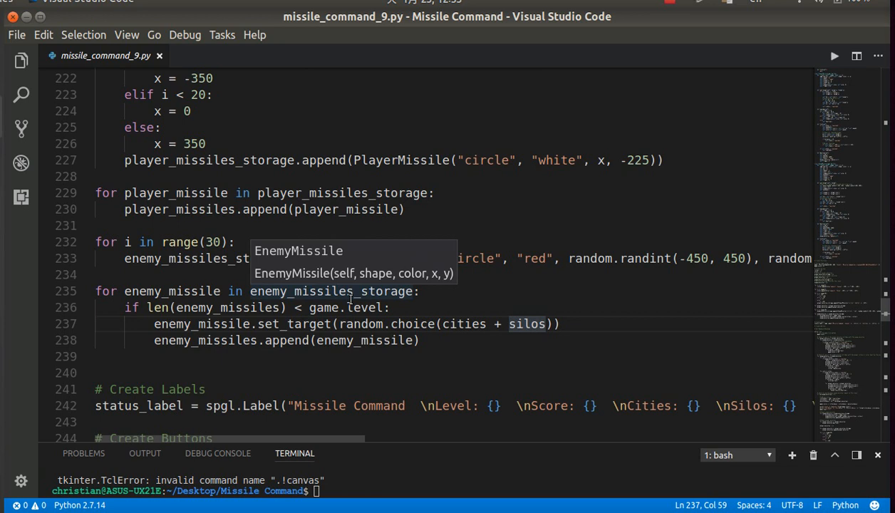
{"action": "double_click", "coordinate": [205, 340]}
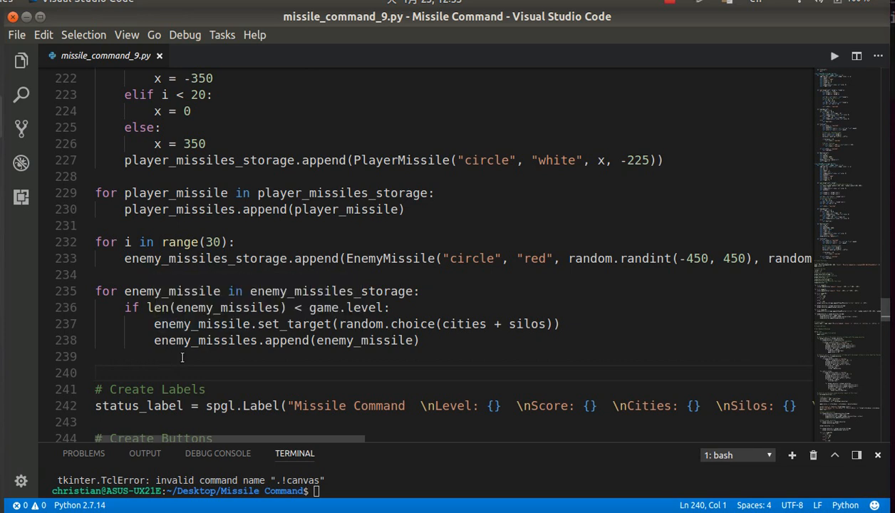
{"action": "mouse_move", "coordinate": [183, 298]}
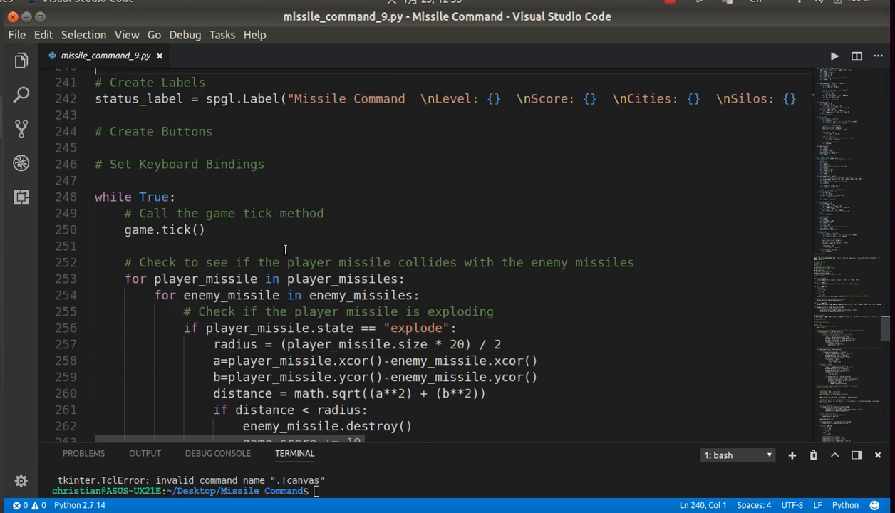
{"action": "scroll", "scroll_direction": "down", "scroll_amount": 3}
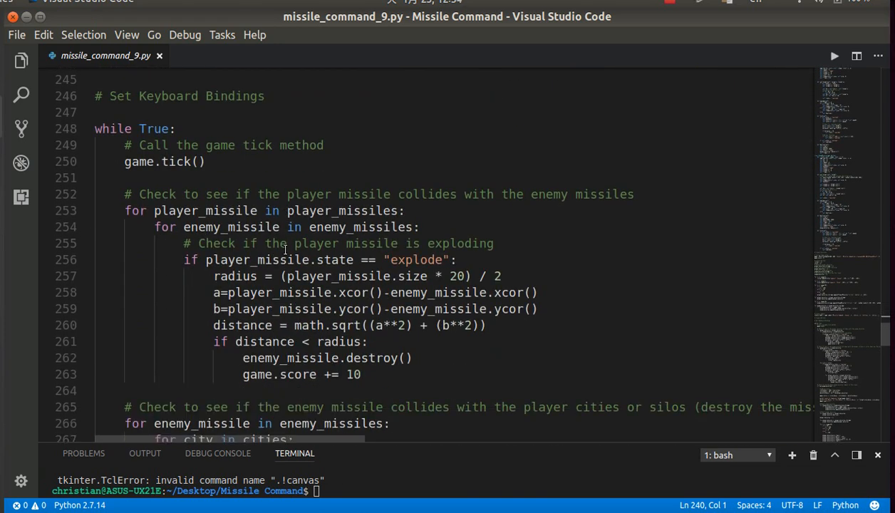
{"action": "scroll", "scroll_direction": "down", "scroll_amount": 3}
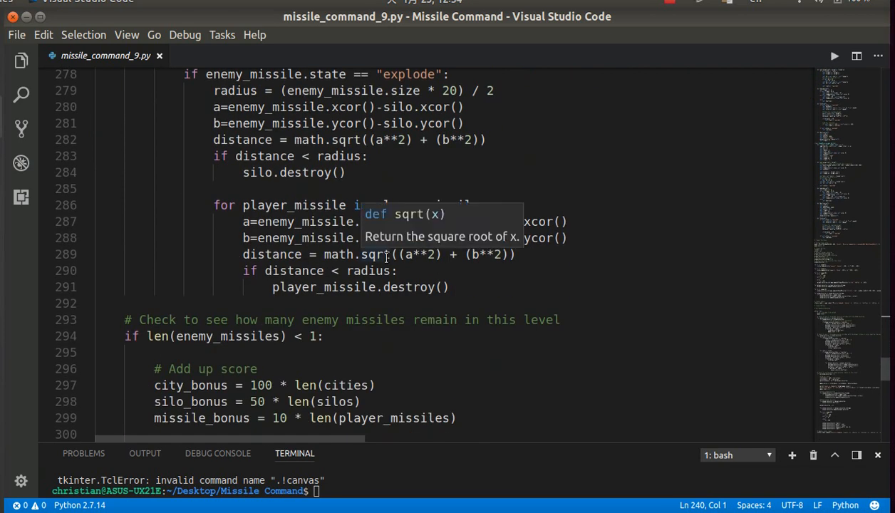
{"action": "scroll", "scroll_direction": "down", "scroll_amount": 3}
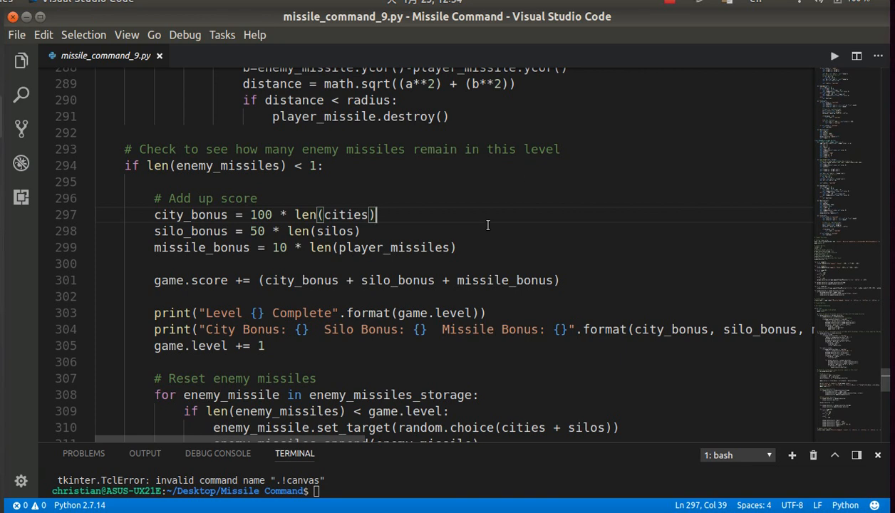
{"action": "mouse_move", "coordinate": [193, 230]}
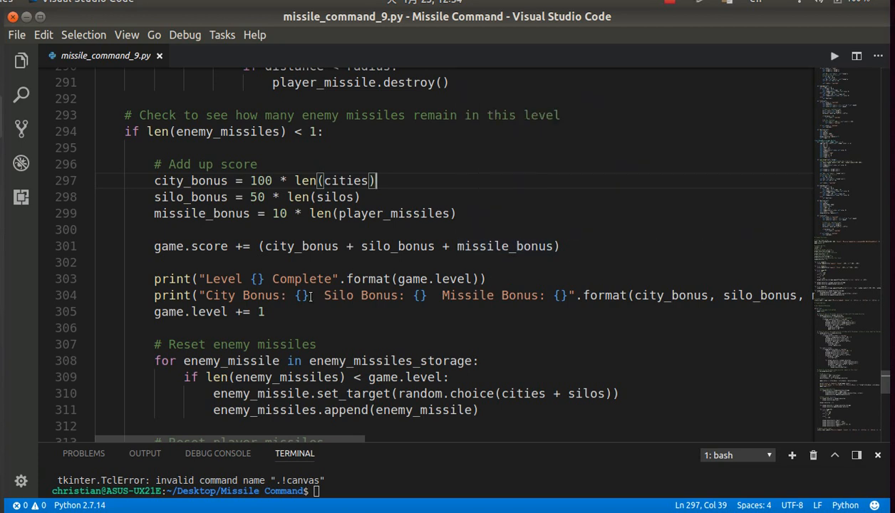
{"action": "mouse_move", "coordinate": [249, 299]}
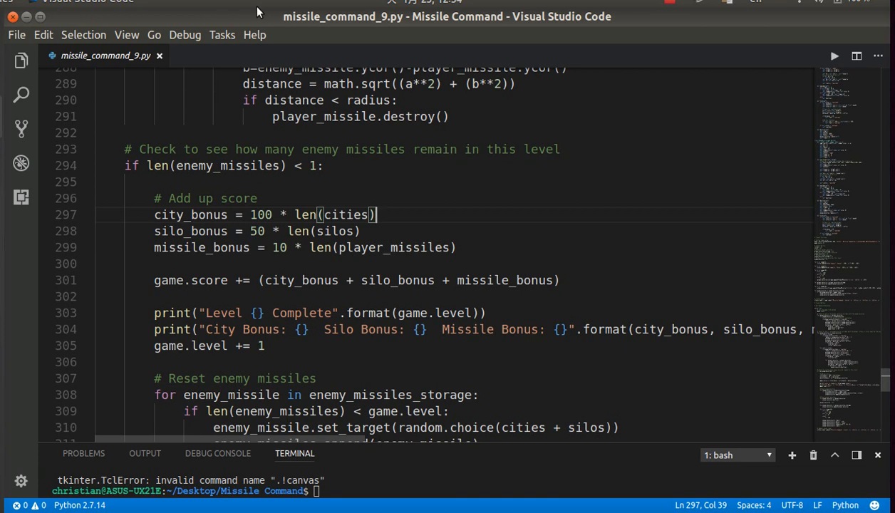
{"action": "mouse_move", "coordinate": [229, 266]}
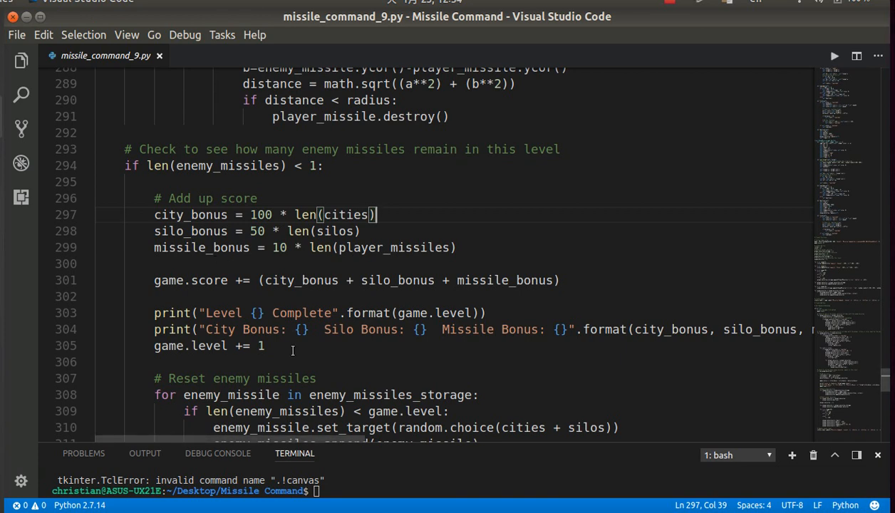
{"action": "scroll", "scroll_direction": "down", "scroll_amount": 3}
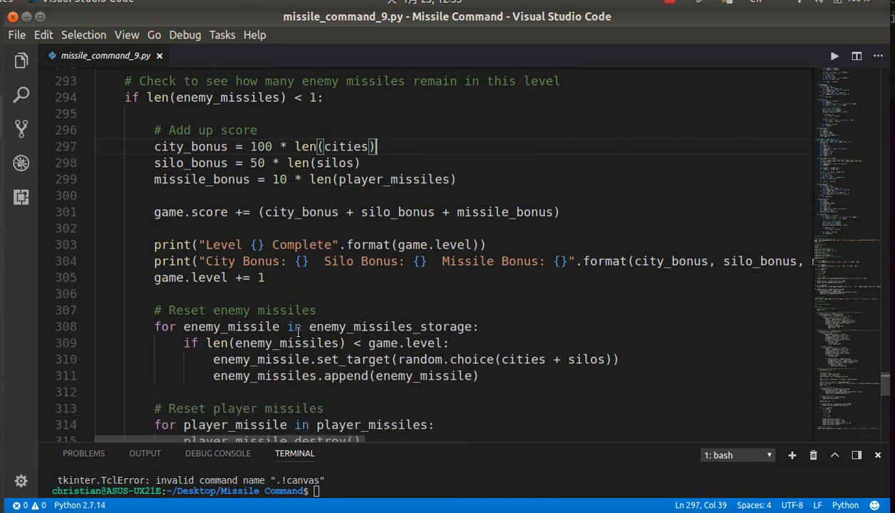
{"action": "scroll", "scroll_direction": "down", "scroll_amount": 3}
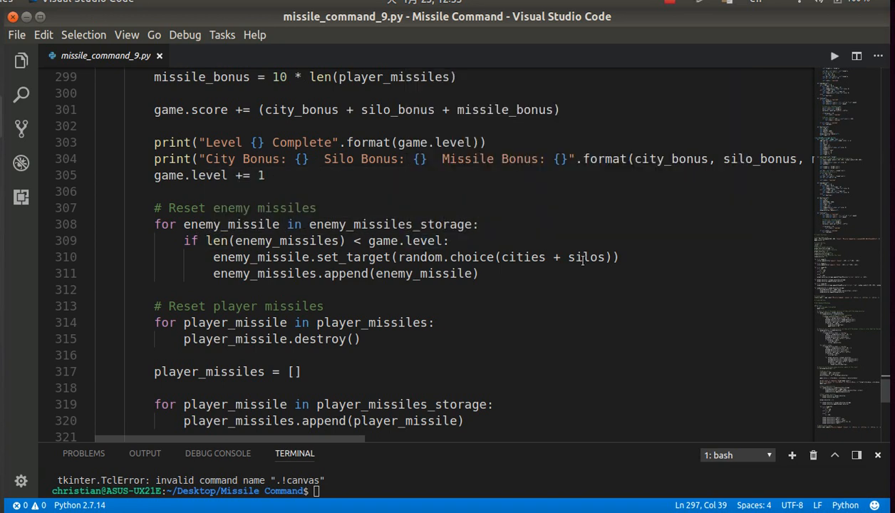
{"action": "mouse_move", "coordinate": [239, 282]}
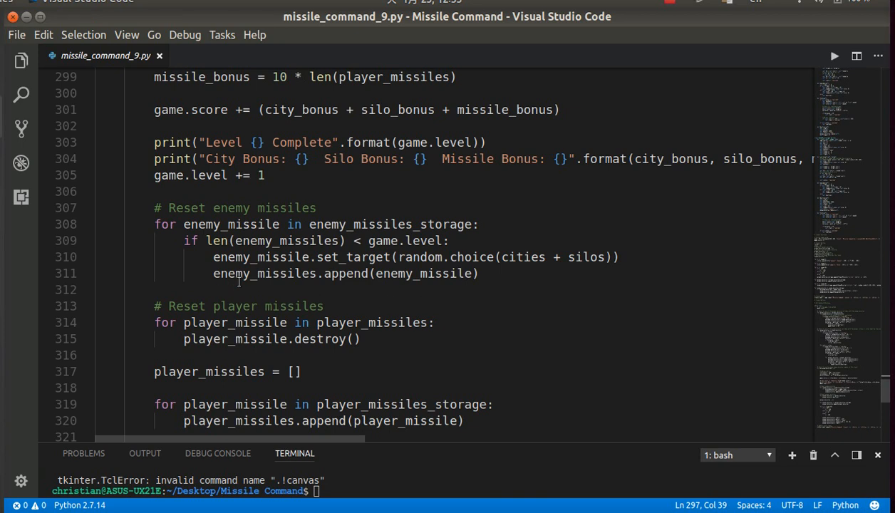
{"action": "scroll", "scroll_direction": "down", "scroll_amount": 3}
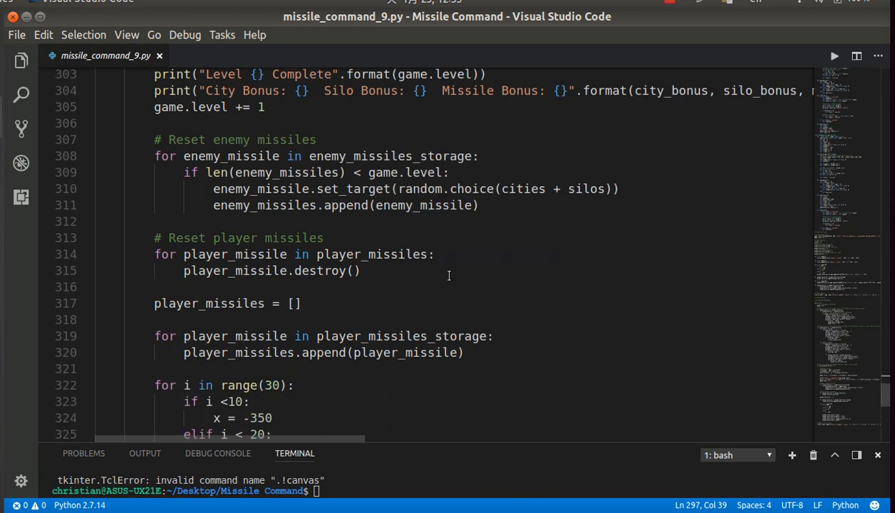
{"action": "mouse_move", "coordinate": [316, 243]}
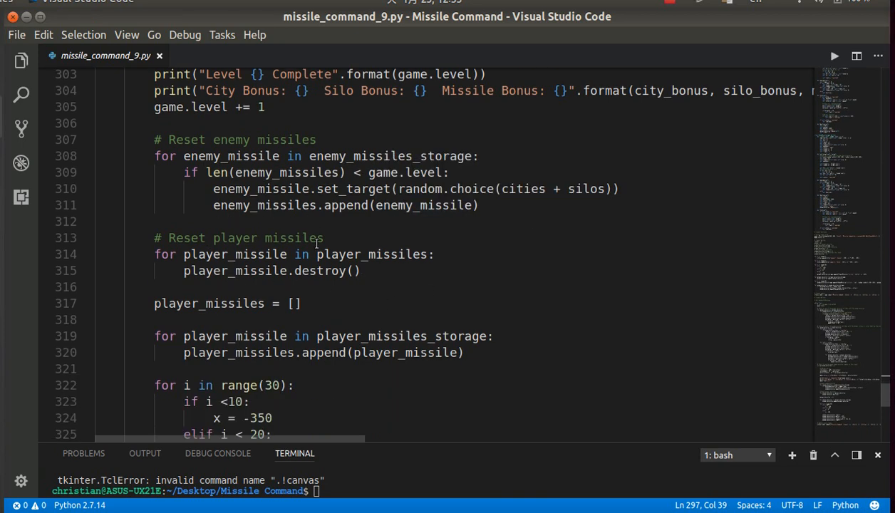
{"action": "mouse_move", "coordinate": [385, 254]}
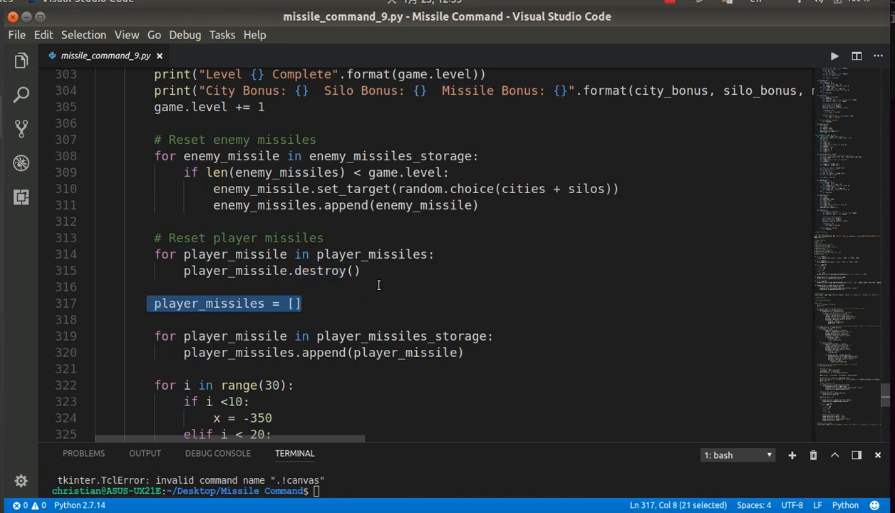
{"action": "scroll", "scroll_direction": "down", "scroll_amount": 3}
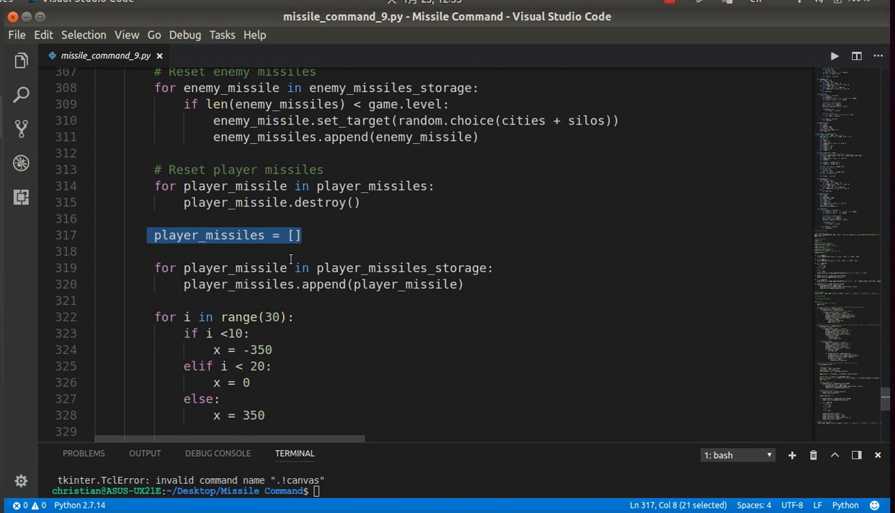
{"action": "mouse_move", "coordinate": [380, 303]}
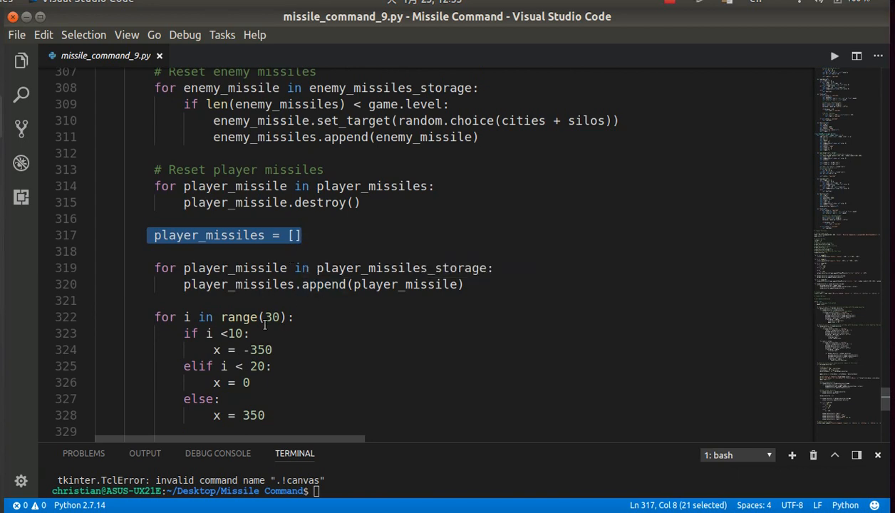
{"action": "mouse_move", "coordinate": [367, 306]}
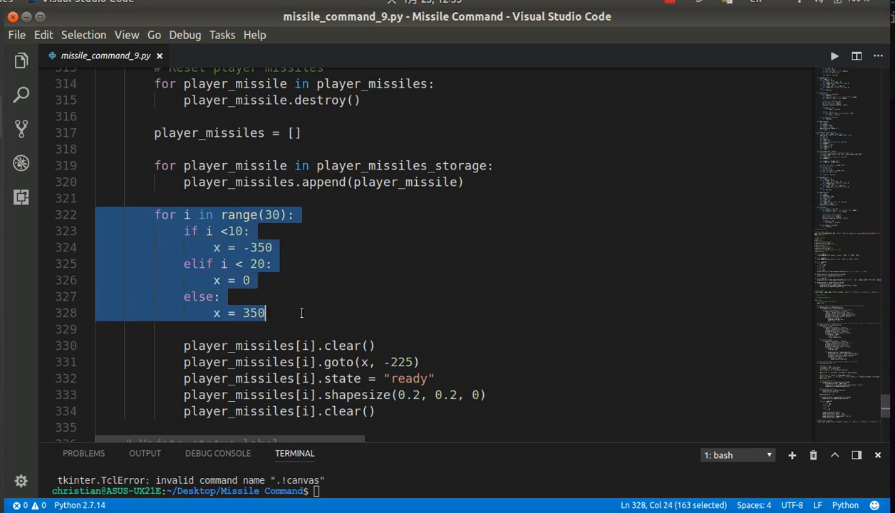
{"action": "scroll", "scroll_direction": "down", "scroll_amount": 3}
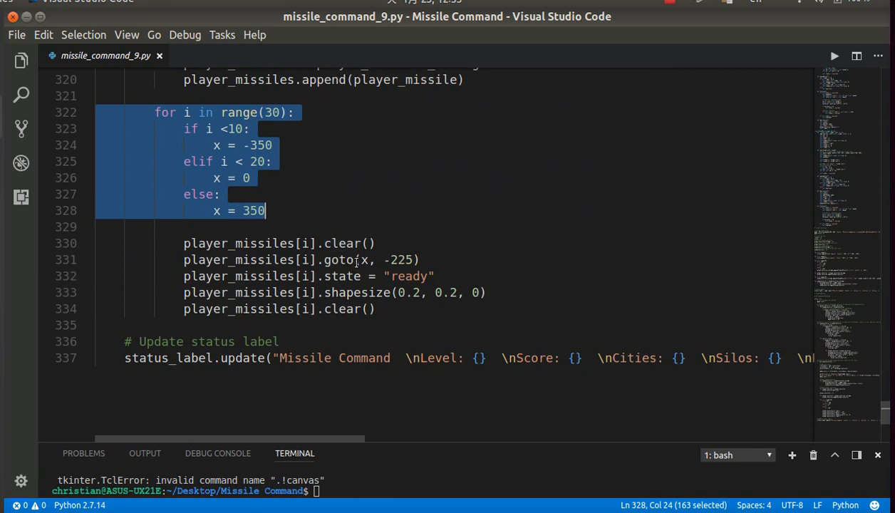
{"action": "mouse_move", "coordinate": [350, 290]}
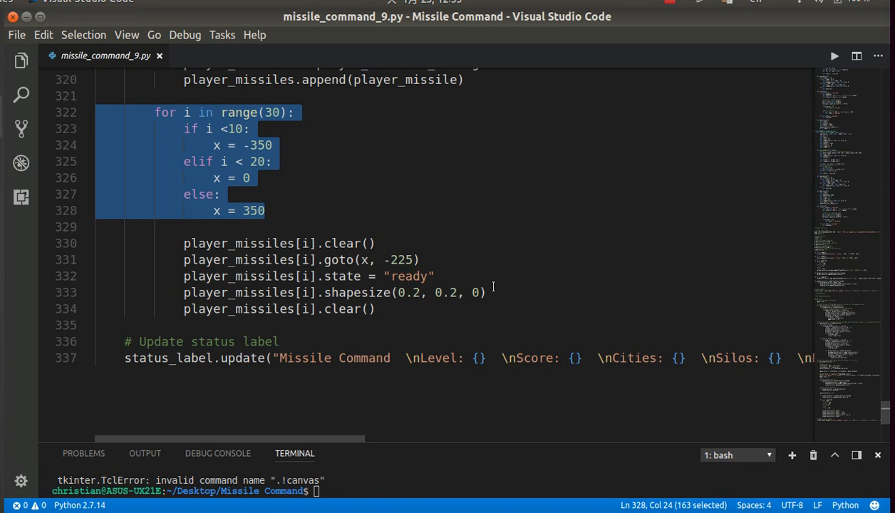
{"action": "left_click", "coordinate": [375, 308]}
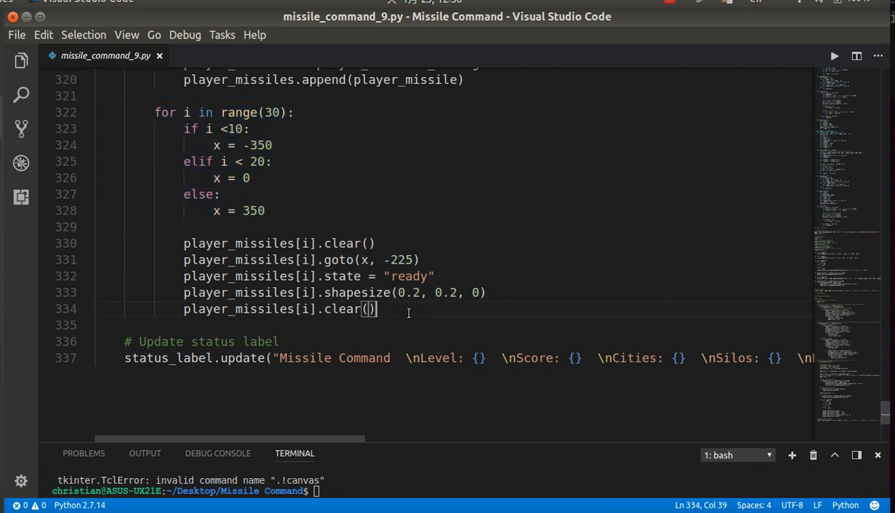
{"action": "mouse_move", "coordinate": [392, 322]}
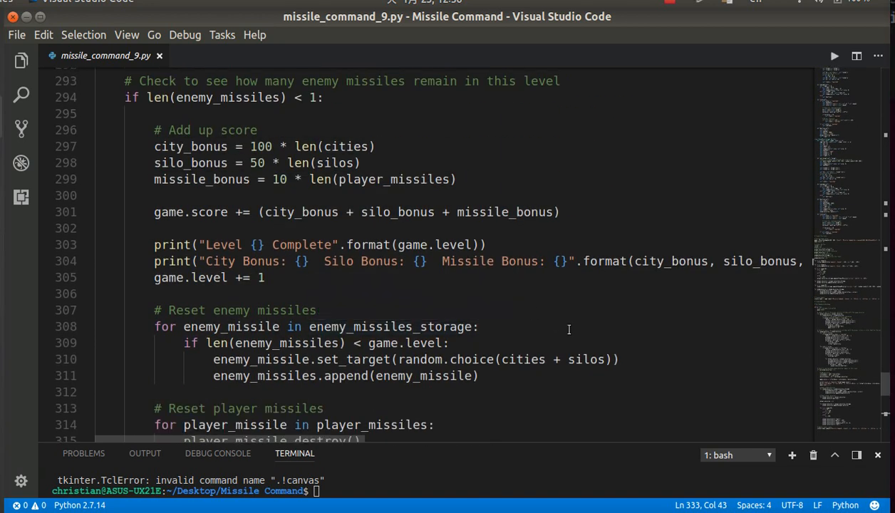
{"action": "mouse_move", "coordinate": [669, 330]}
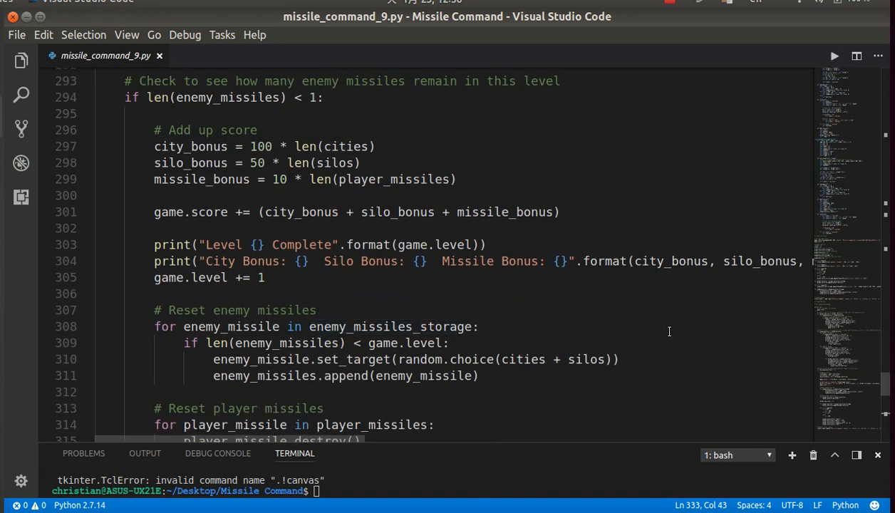
{"action": "scroll", "scroll_direction": "down", "scroll_amount": 3}
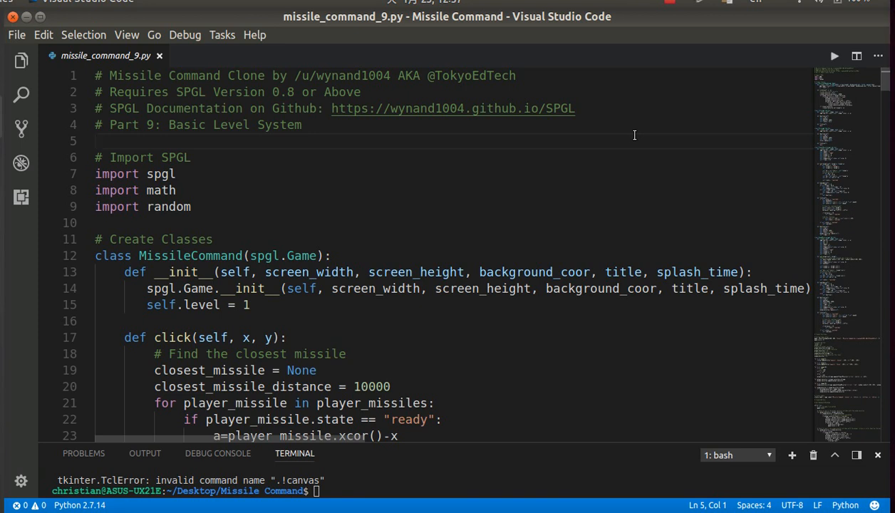
{"action": "mouse_move", "coordinate": [415, 181]}
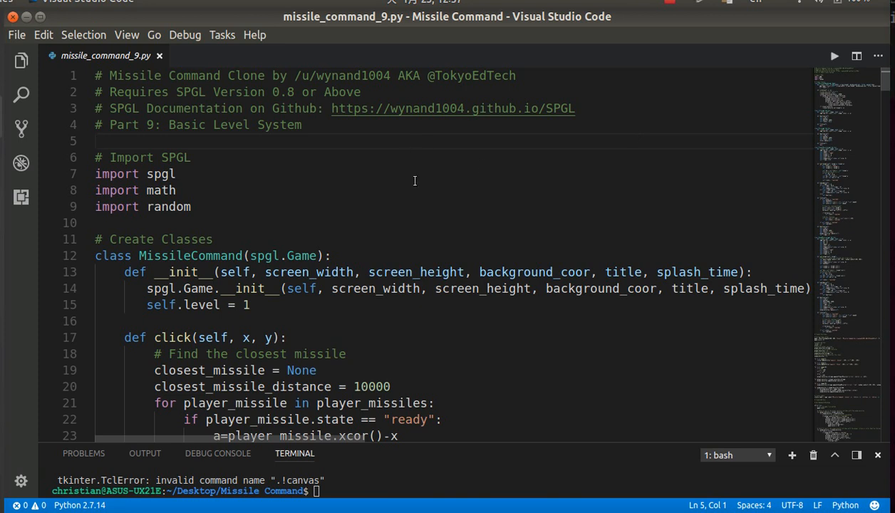